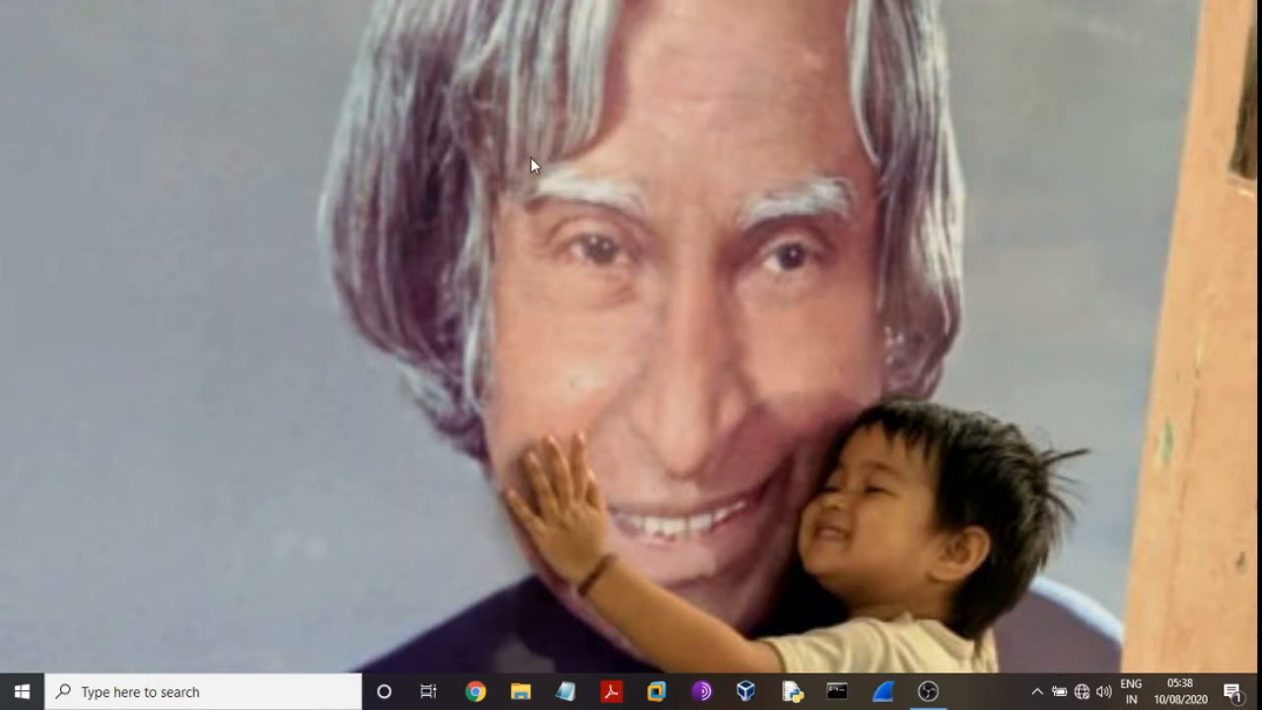
{"action": "mouse_move", "coordinate": [602, 138]}
{"action": "type", "text": "c"}
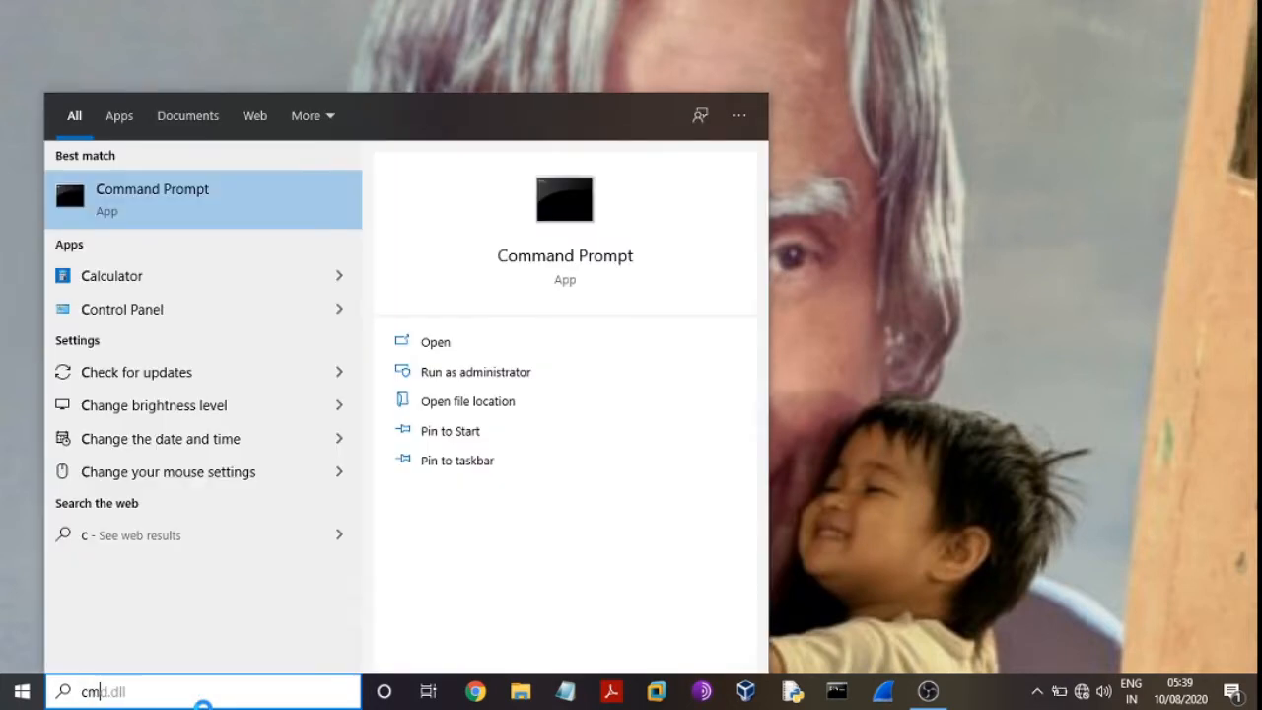
- Search for 'cmd' and launch Command Prompt from the results
{"action": "type", "text": "md"}
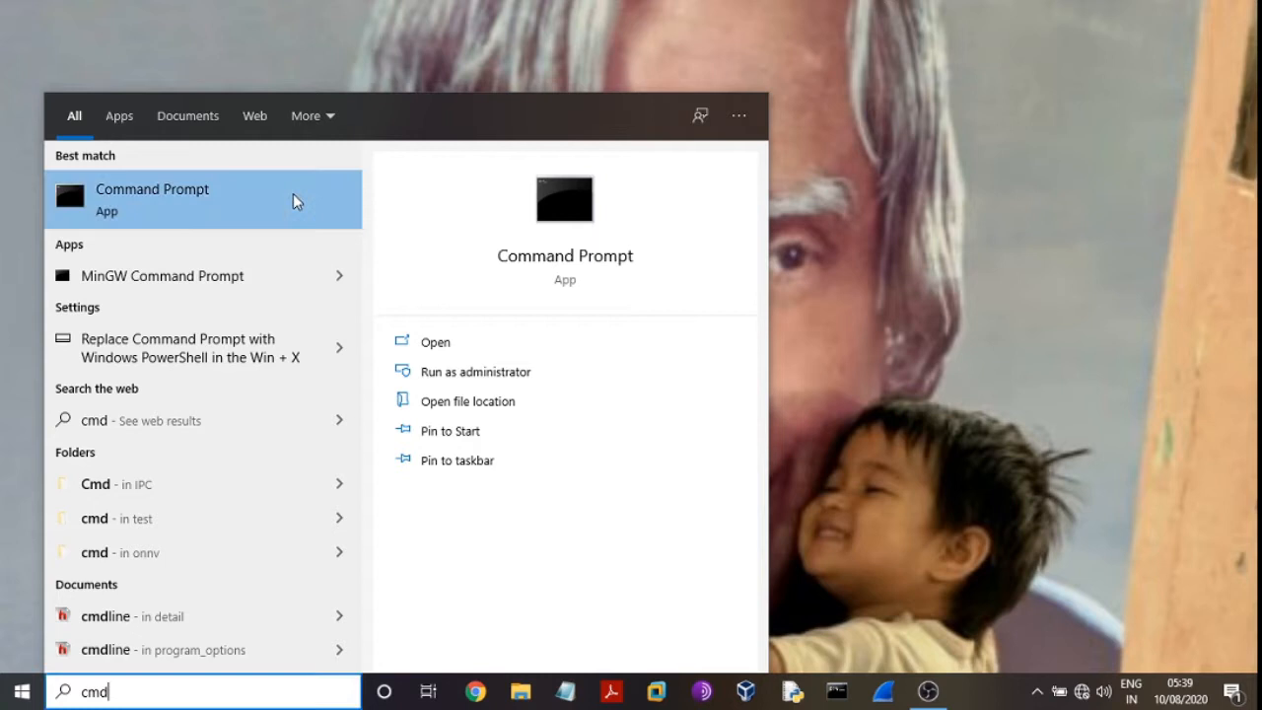
{"action": "left_click", "coordinate": [475, 371]}
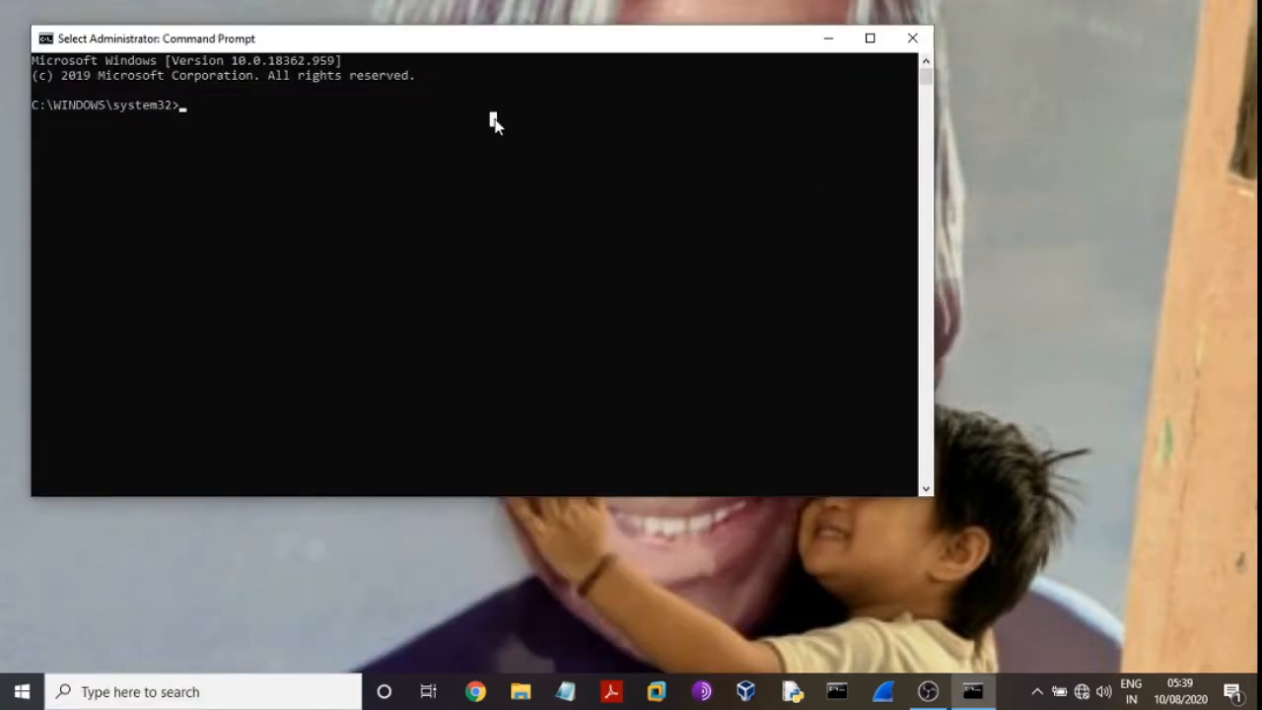
- Run 'net user' to list accounts such as Baboo
{"action": "type", "text": "n"}
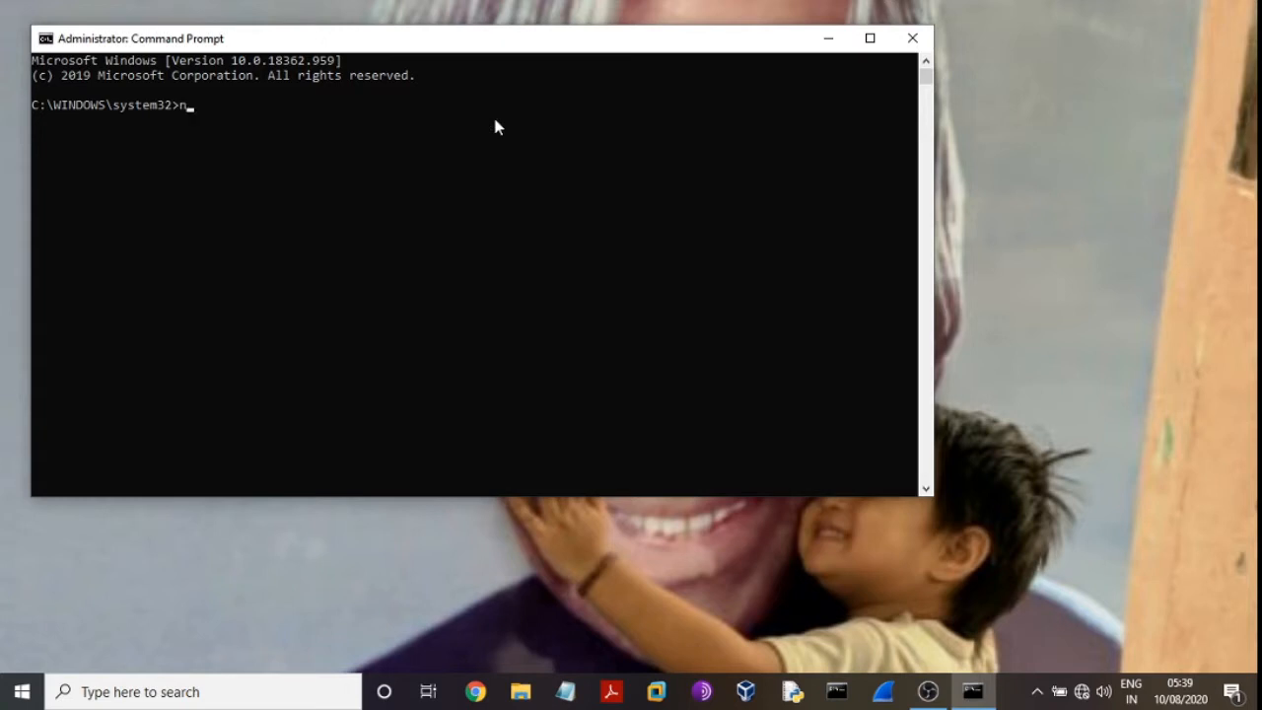
{"action": "type", "text": "et"}
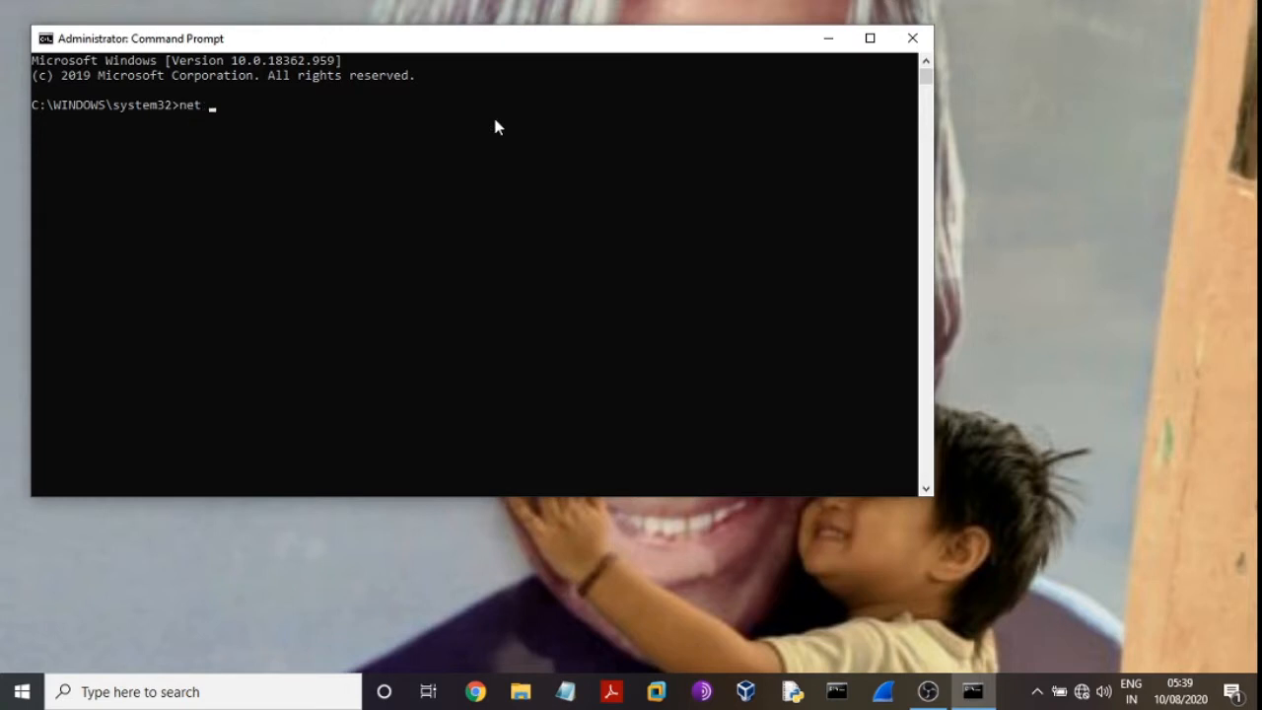
{"action": "type", "text": "user"}
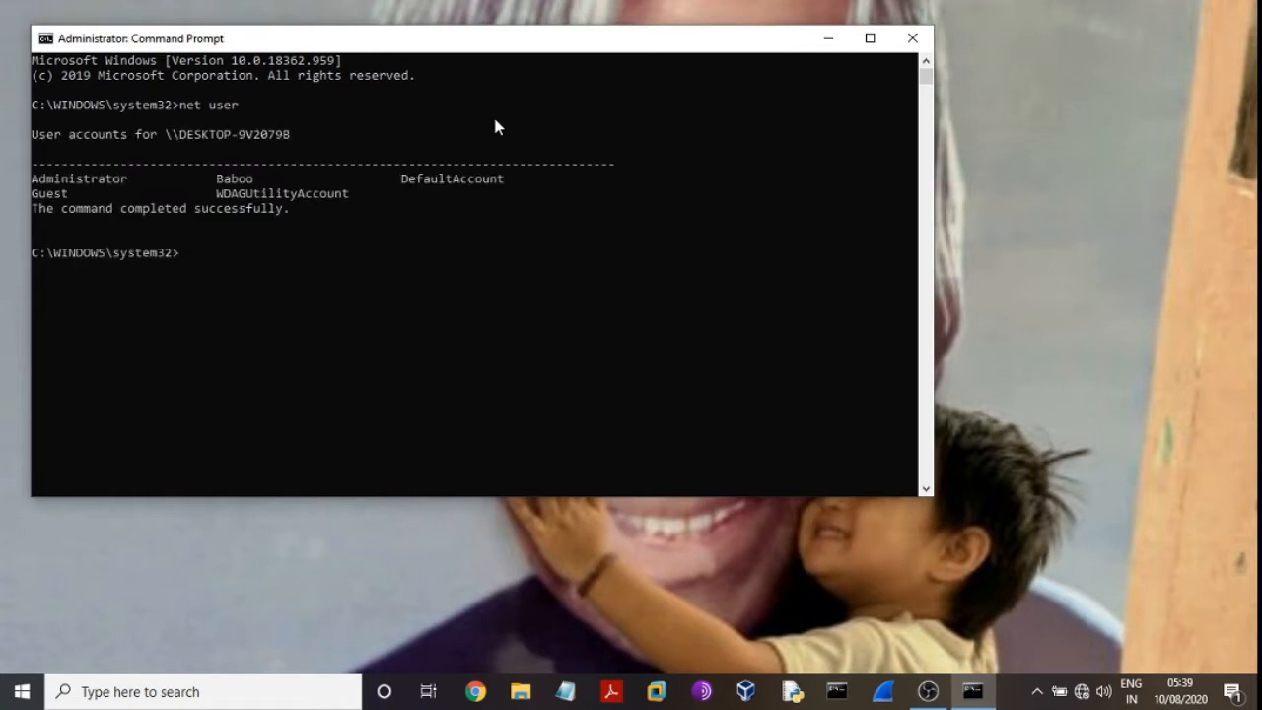
{"action": "mouse_move", "coordinate": [236, 180]}
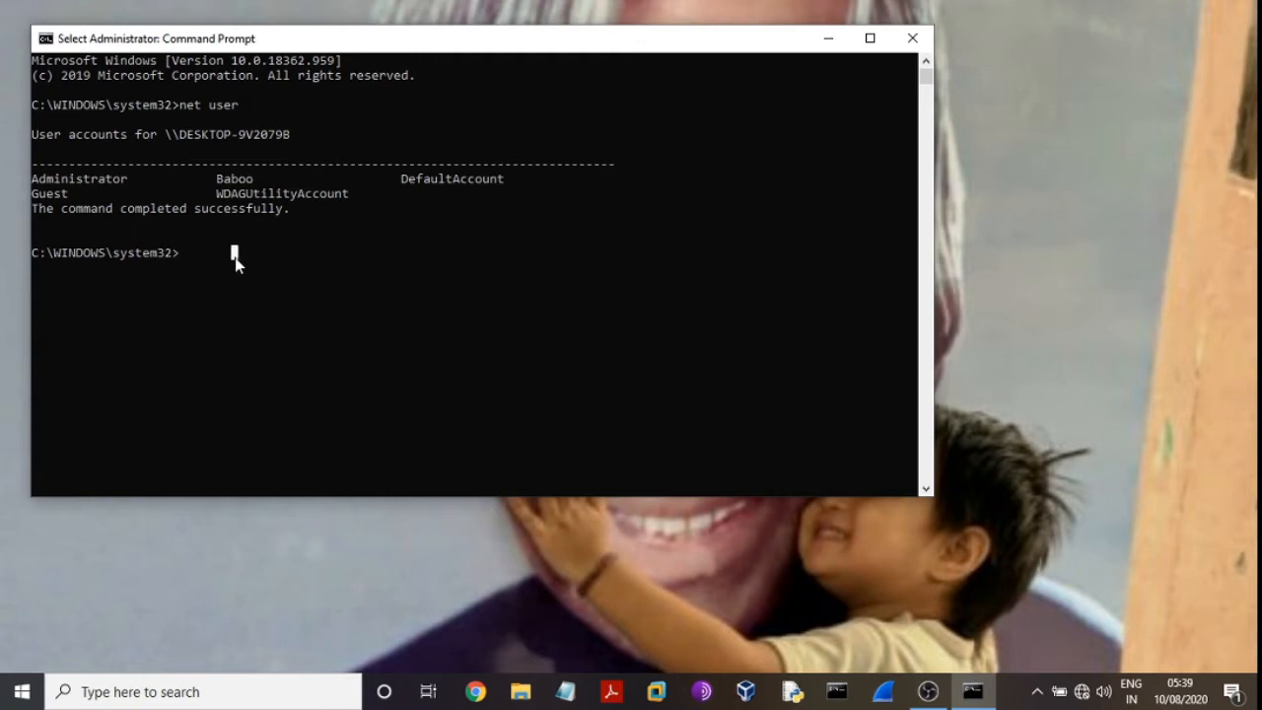
- Enter 'net Baboo *', which returns only the NET syntax help
{"action": "type", "text": "n"}
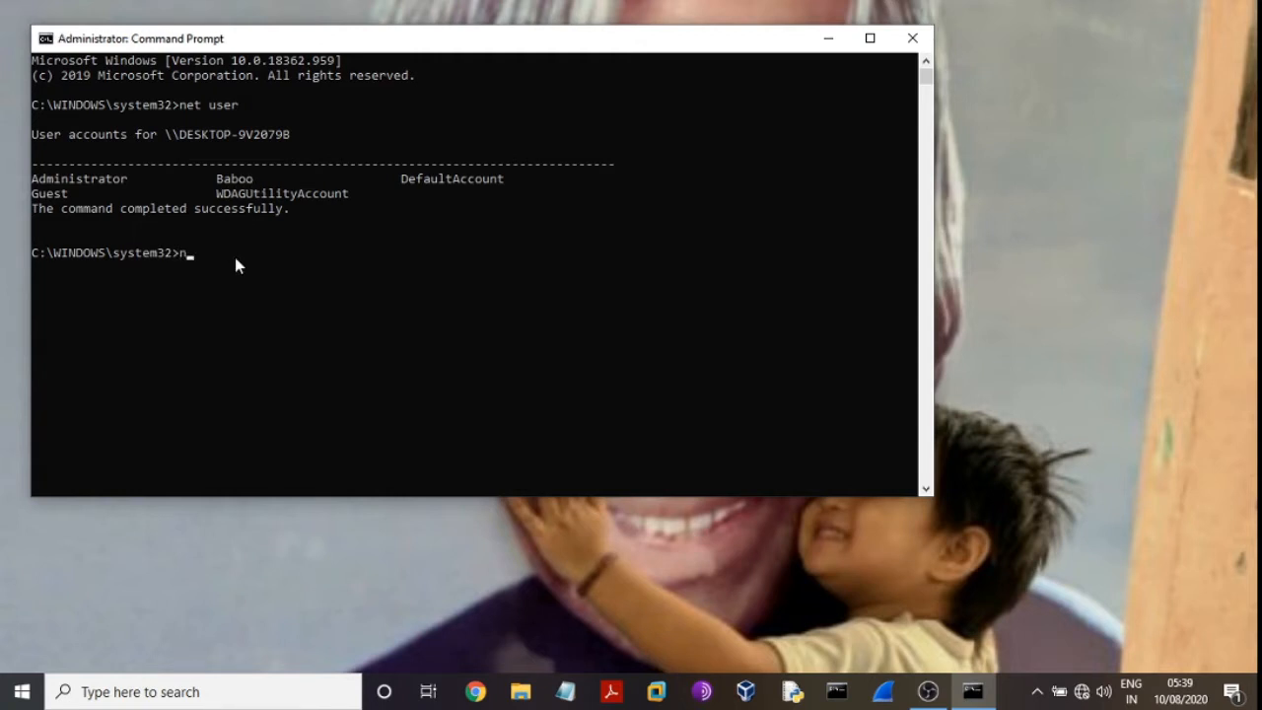
{"action": "type", "text": "et"}
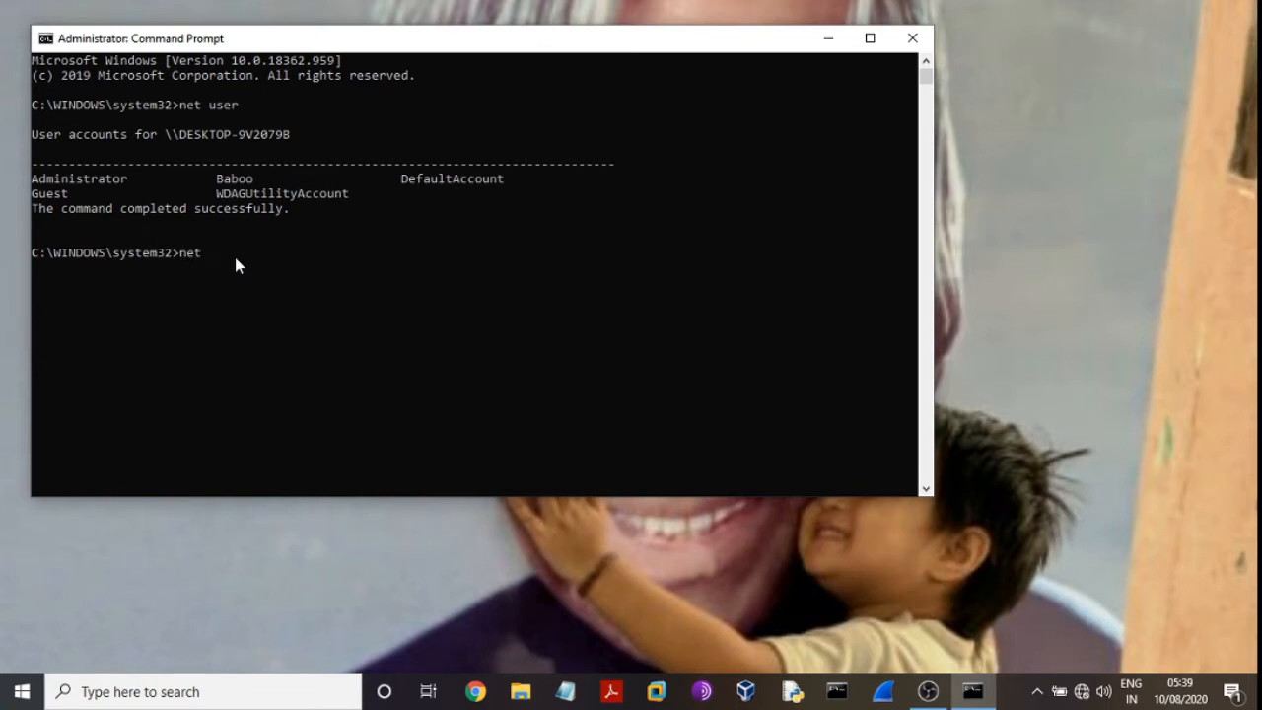
{"action": "mouse_move", "coordinate": [192, 177]}
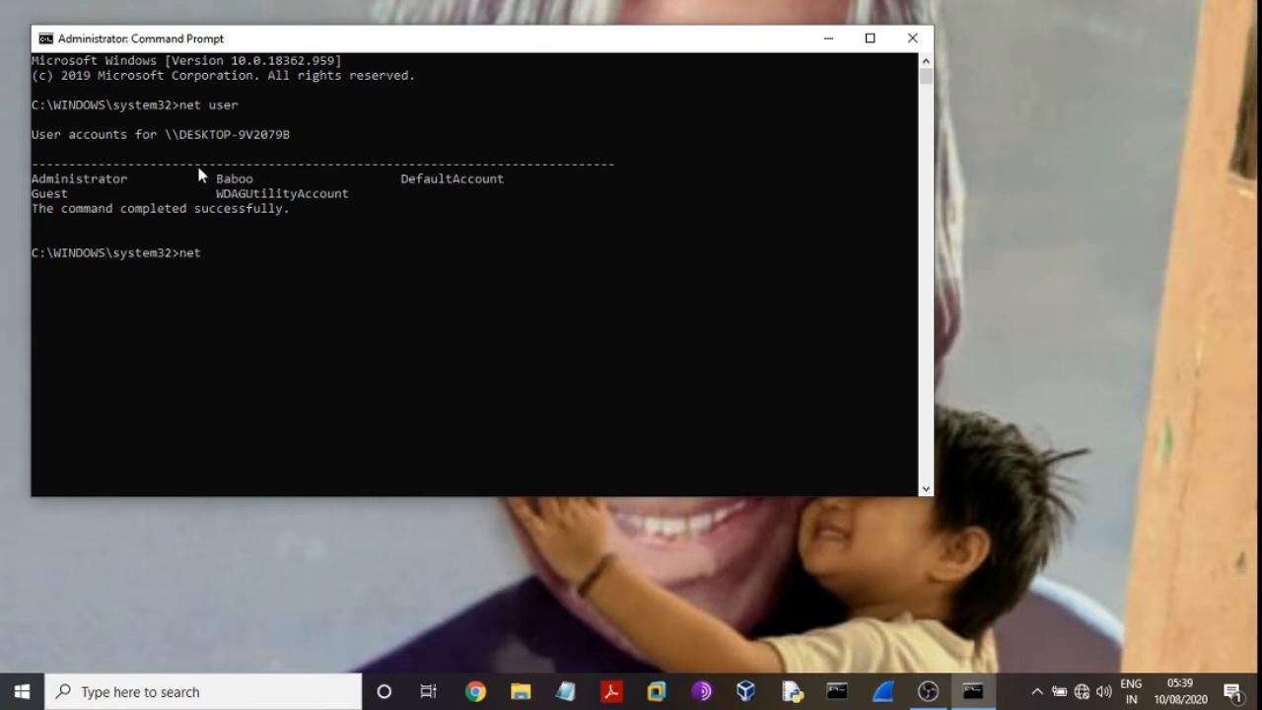
{"action": "mouse_move", "coordinate": [229, 272]}
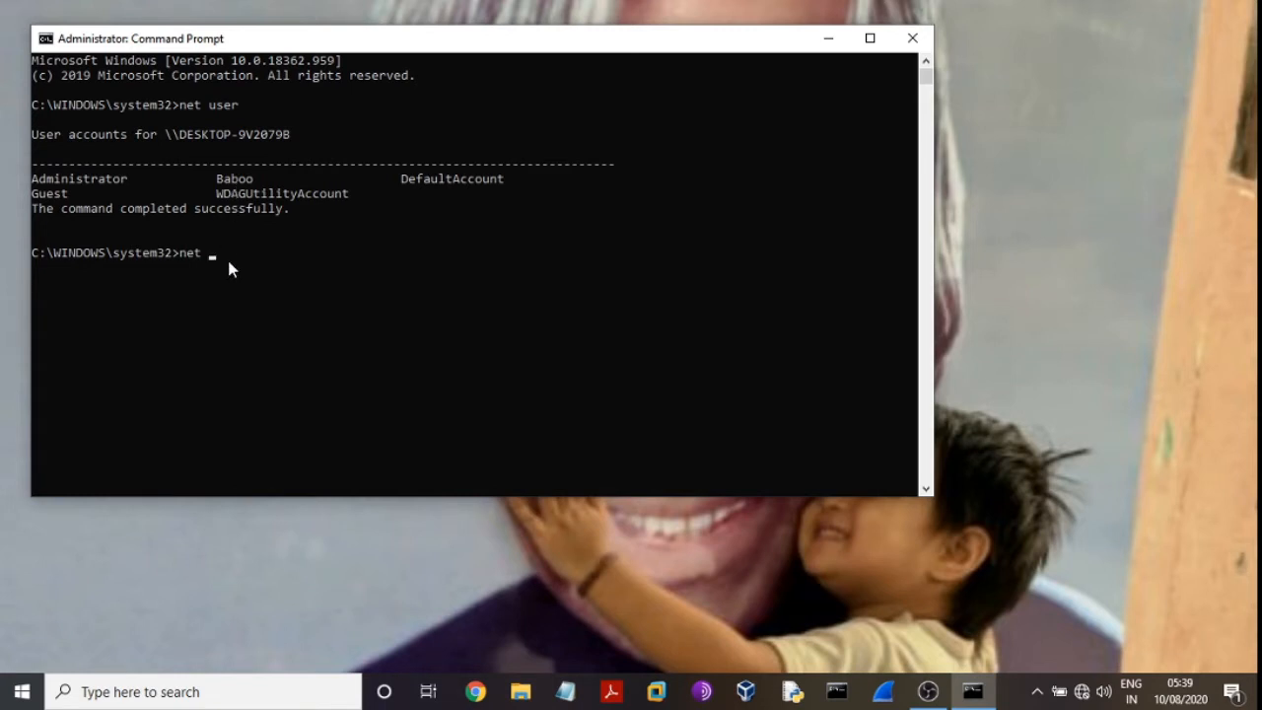
{"action": "type", "text": "Bab"}
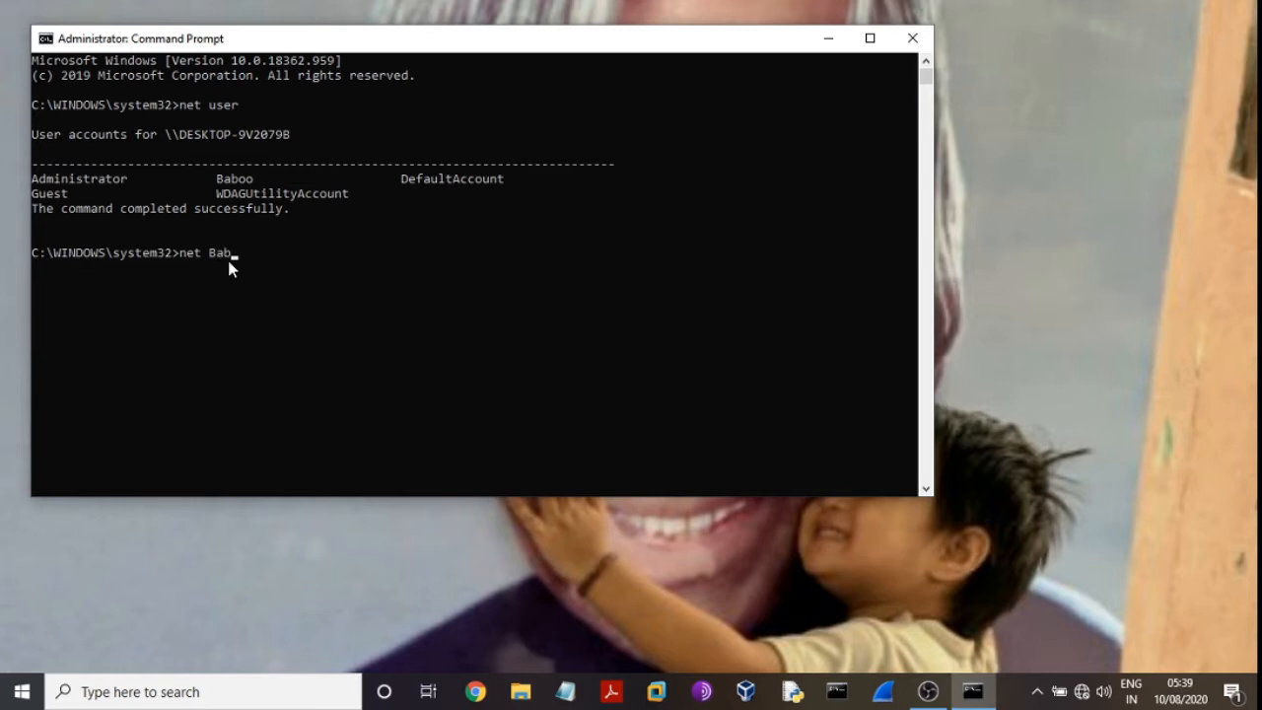
{"action": "type", "text": "oo"}
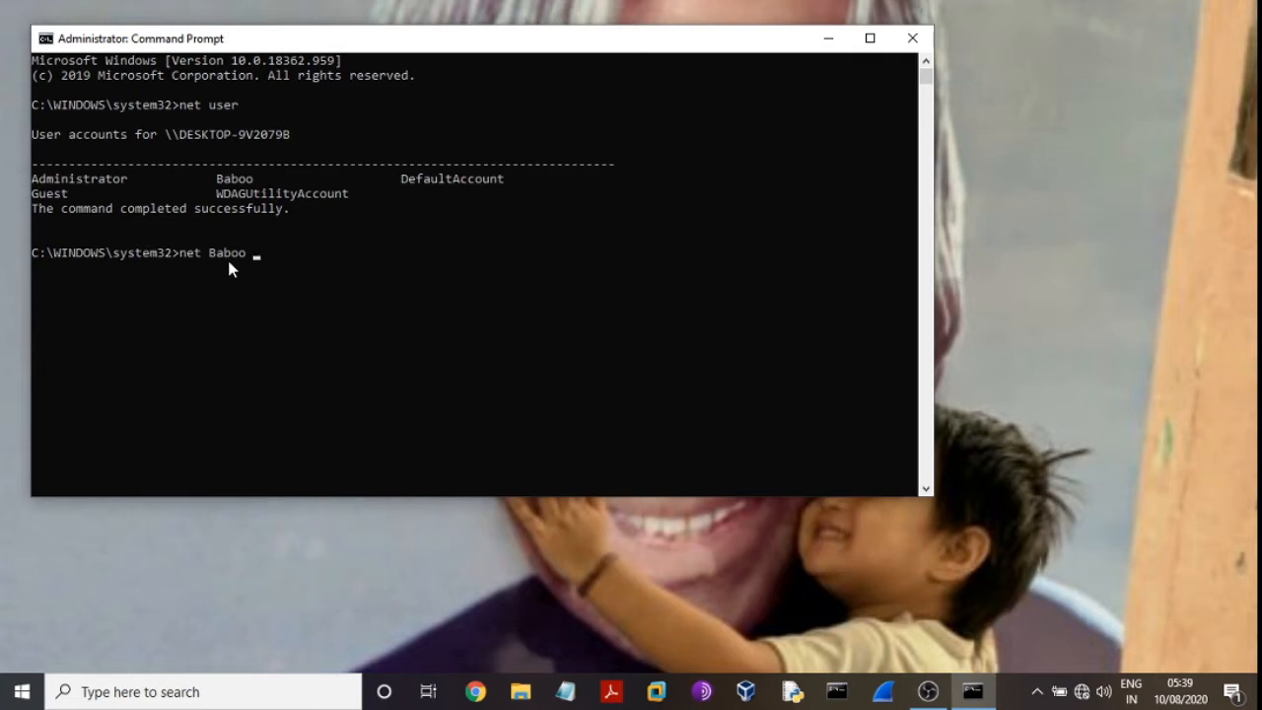
{"action": "type", "text": "*"}
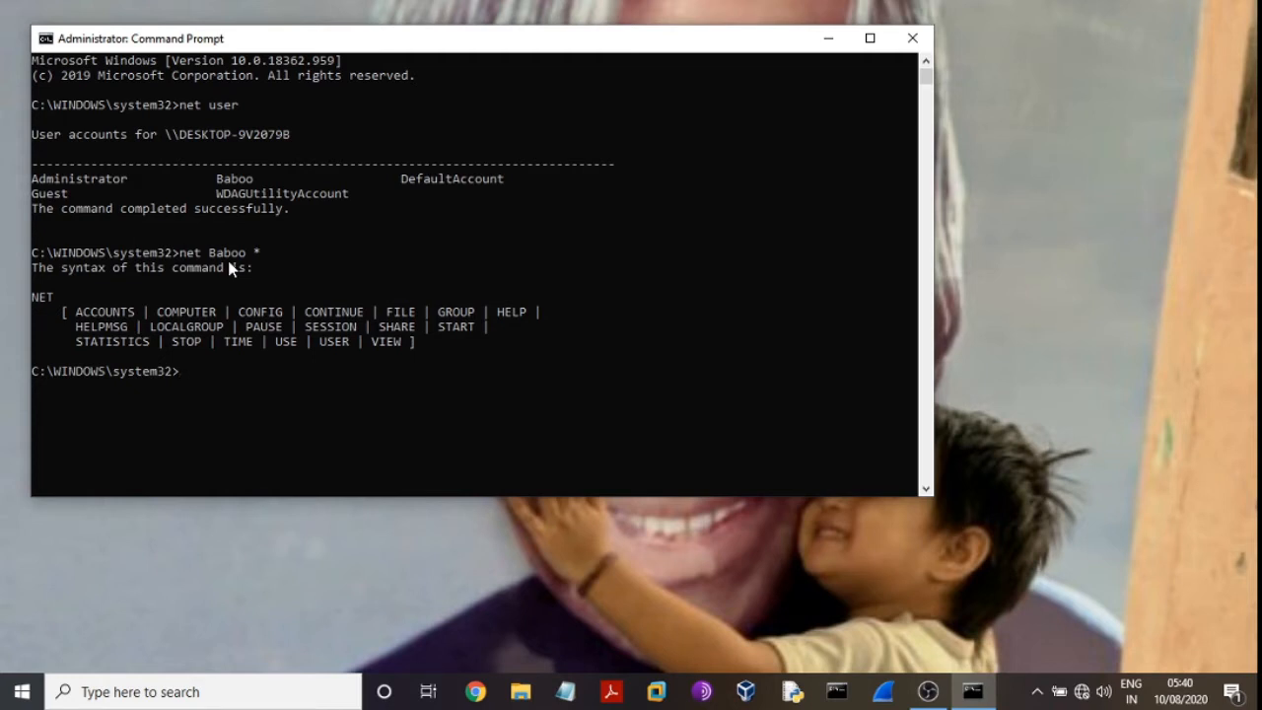
{"action": "type", "text": "net Baboo *"}
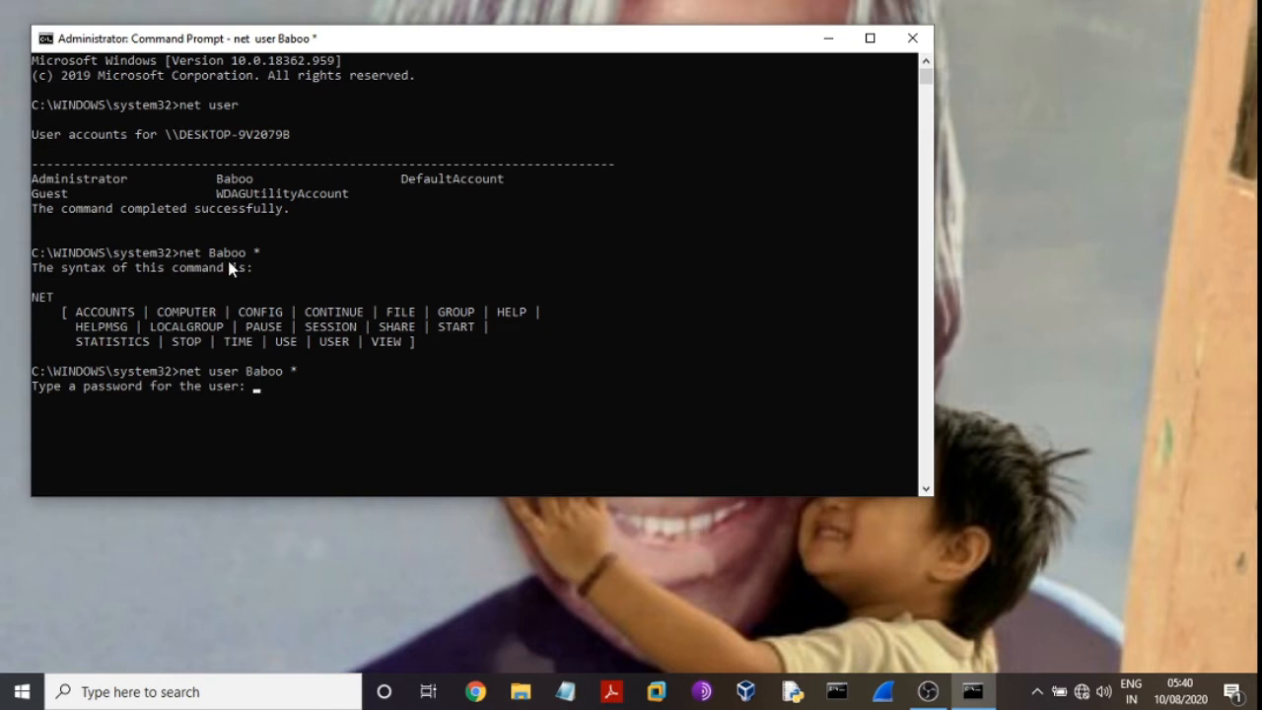
- Submit Baboo's new password and confirm the retyped password
{"action": "key", "text": "Enter"}
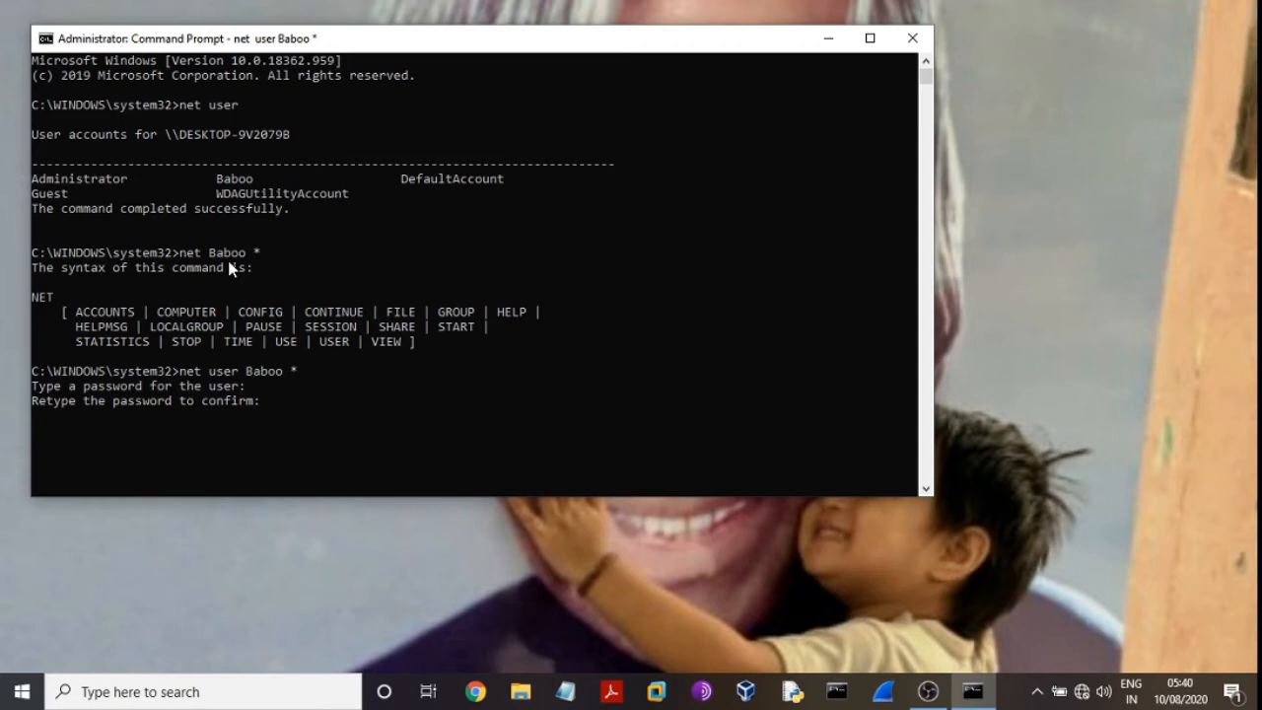
{"action": "key", "text": "Enter"}
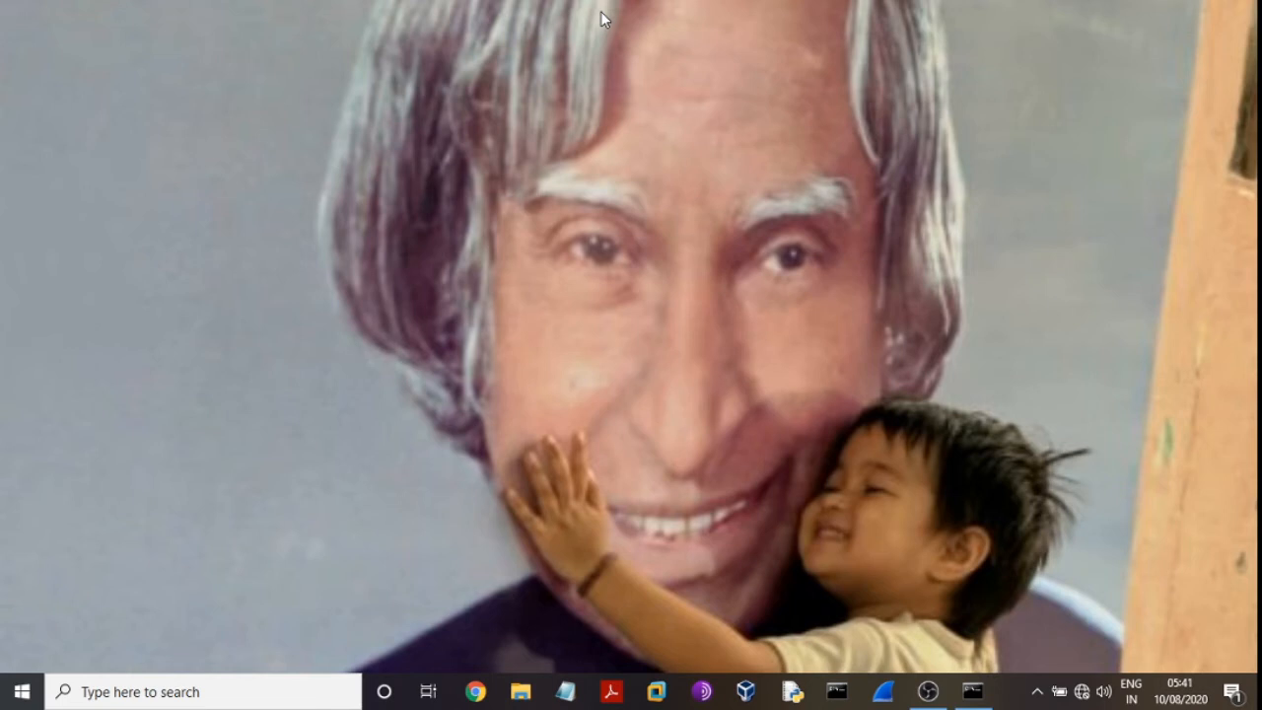
{"action": "mouse_move", "coordinate": [579, 313]}
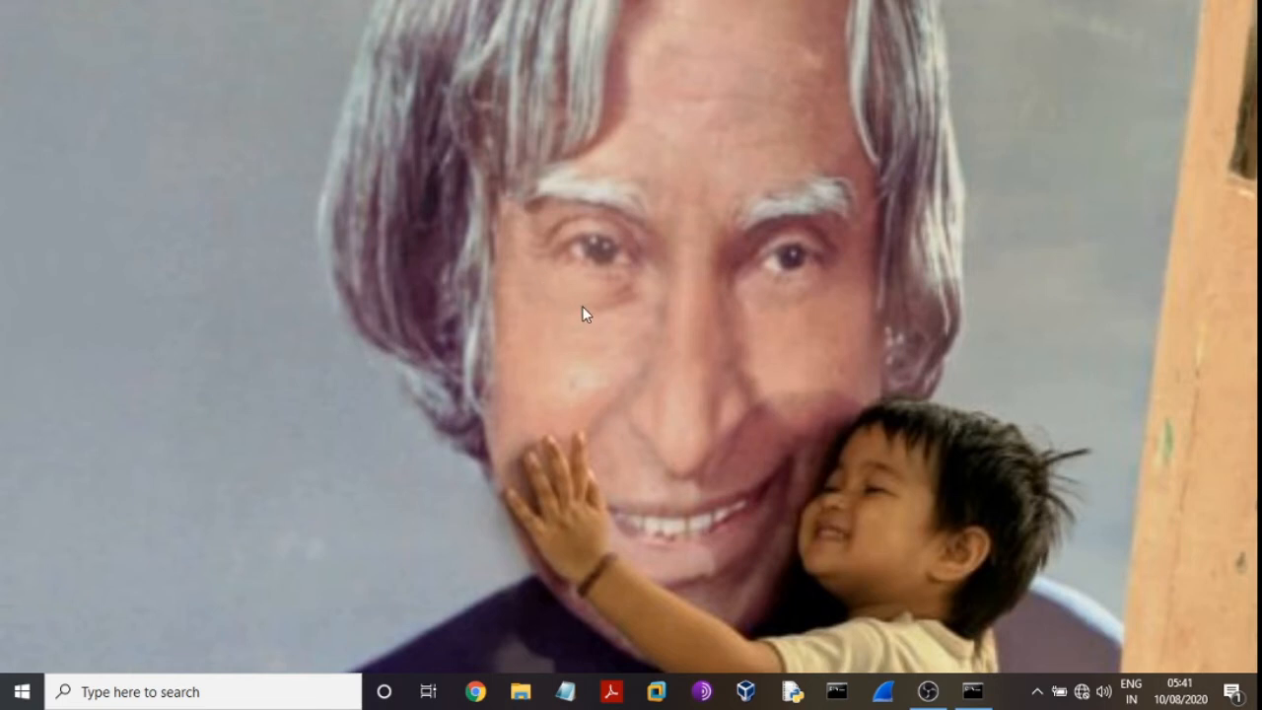
{"action": "mouse_move", "coordinate": [634, 300]}
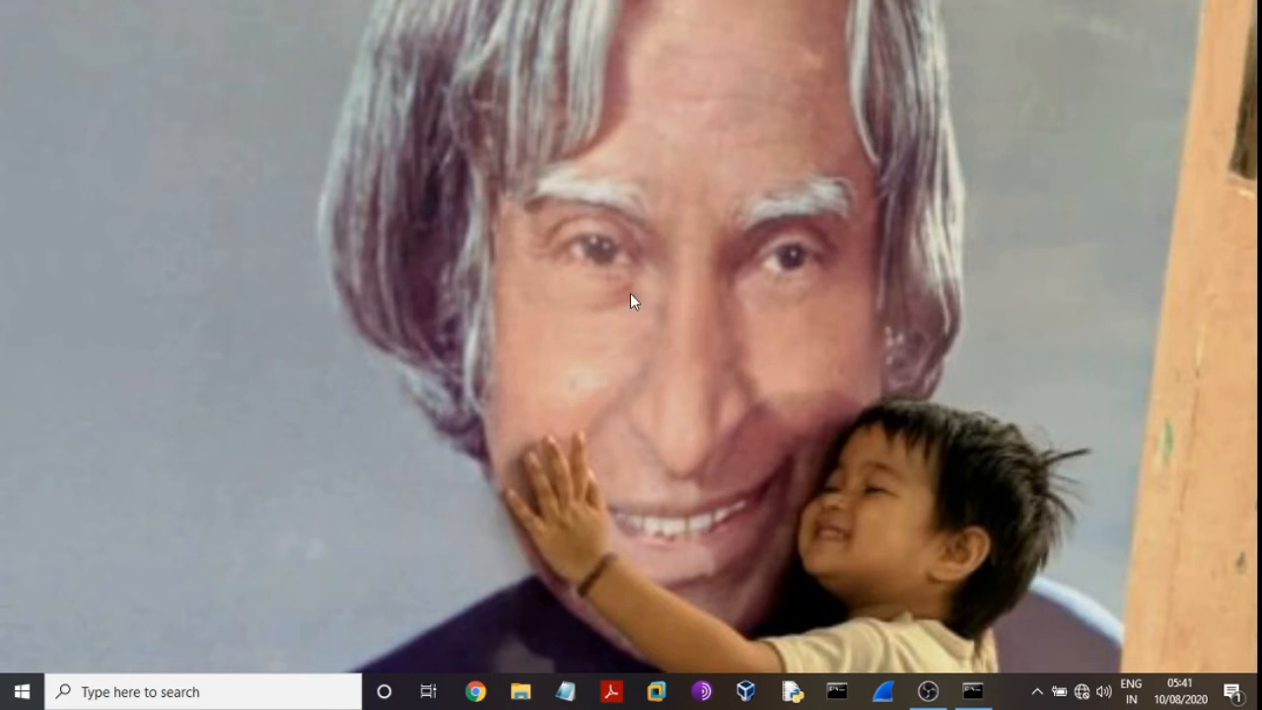